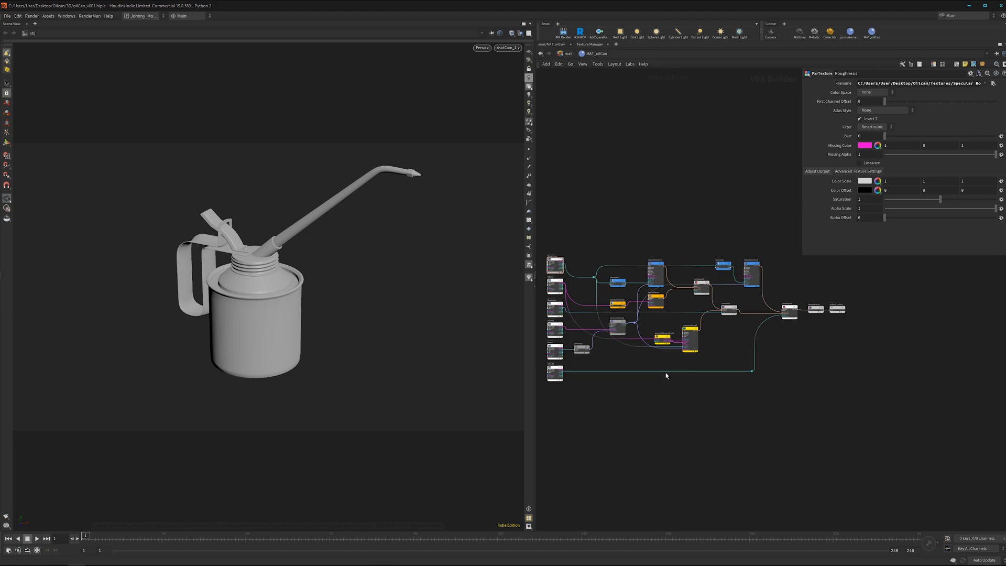
pyautogui.moveTo(542, 152)
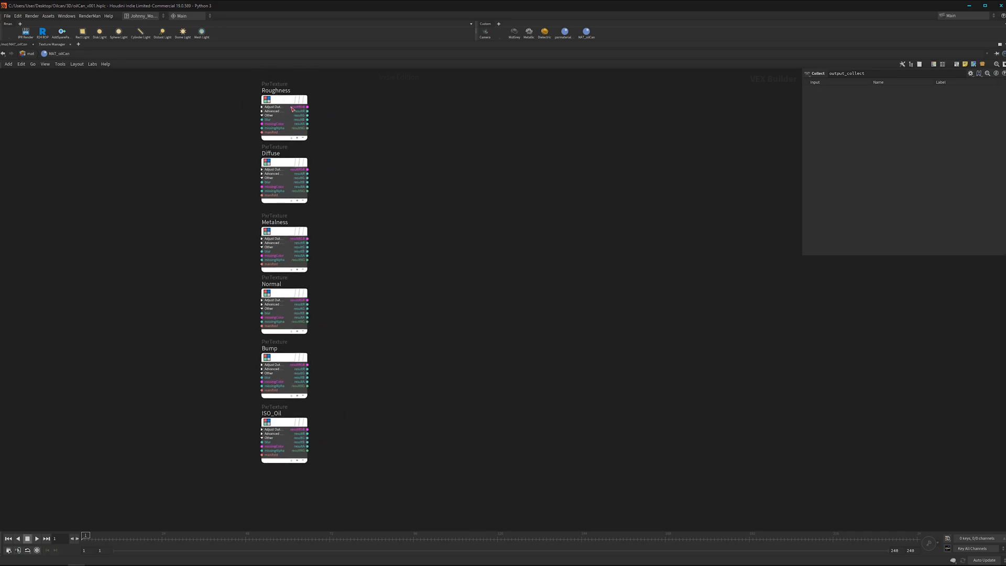
# Inspect the Roughness texture node's UDIM Specular Roughness EXR file path
pyautogui.click(283, 119)
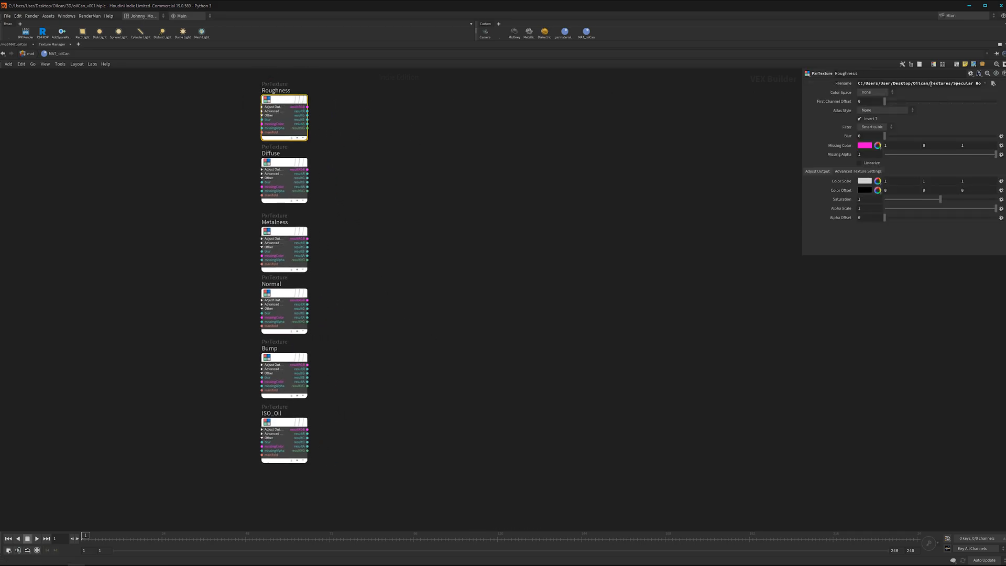
pyautogui.tripleClick(924, 83)
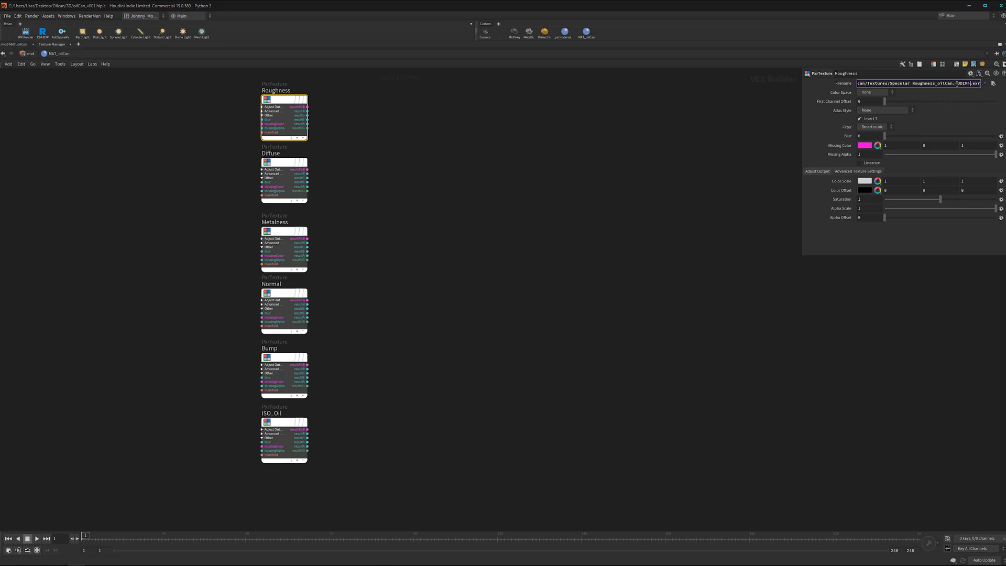
pyautogui.moveTo(558, 237)
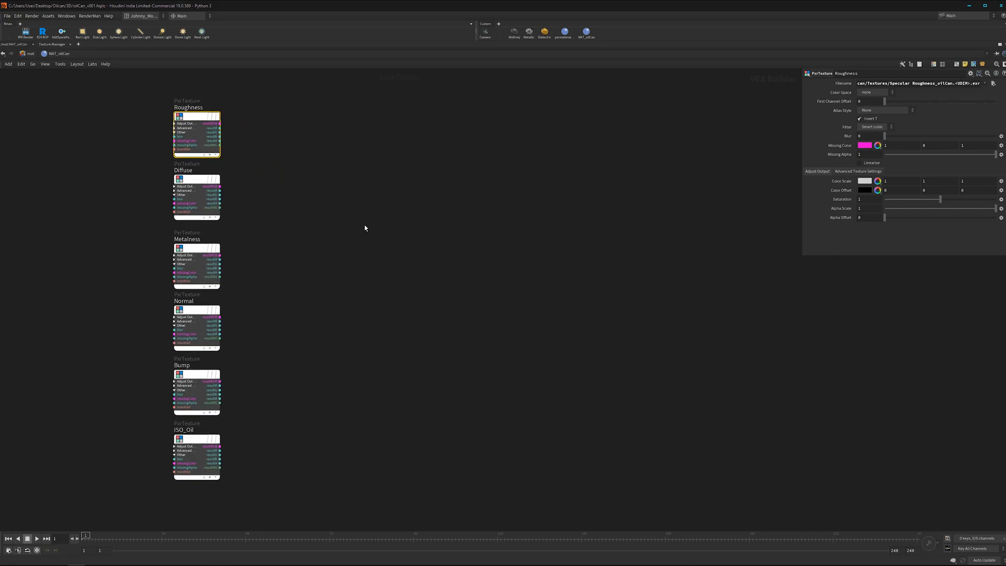
# Add LamaDiffuse and LamaDielectric nodes from the lama search
pyautogui.press('Tab')
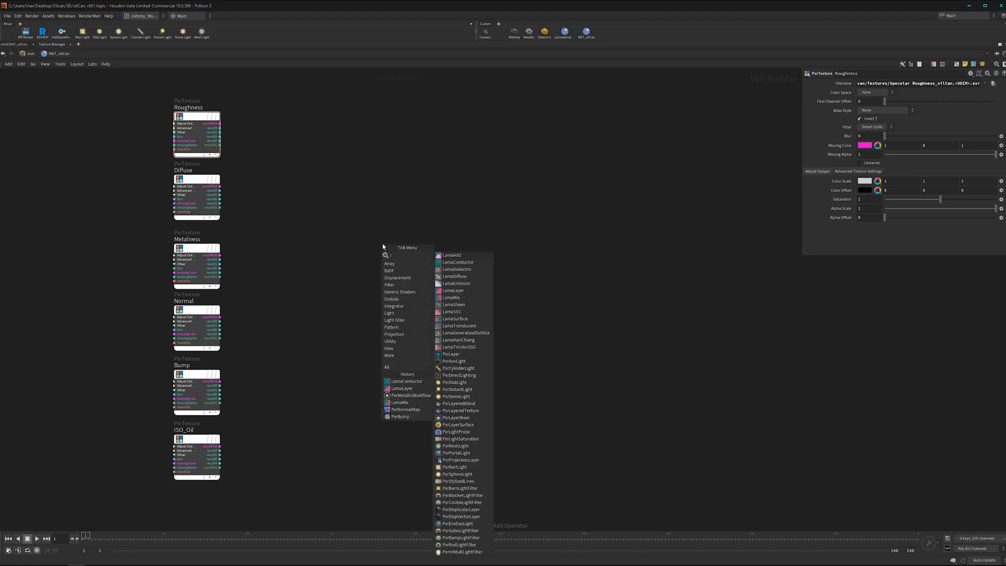
pyautogui.write('ama')
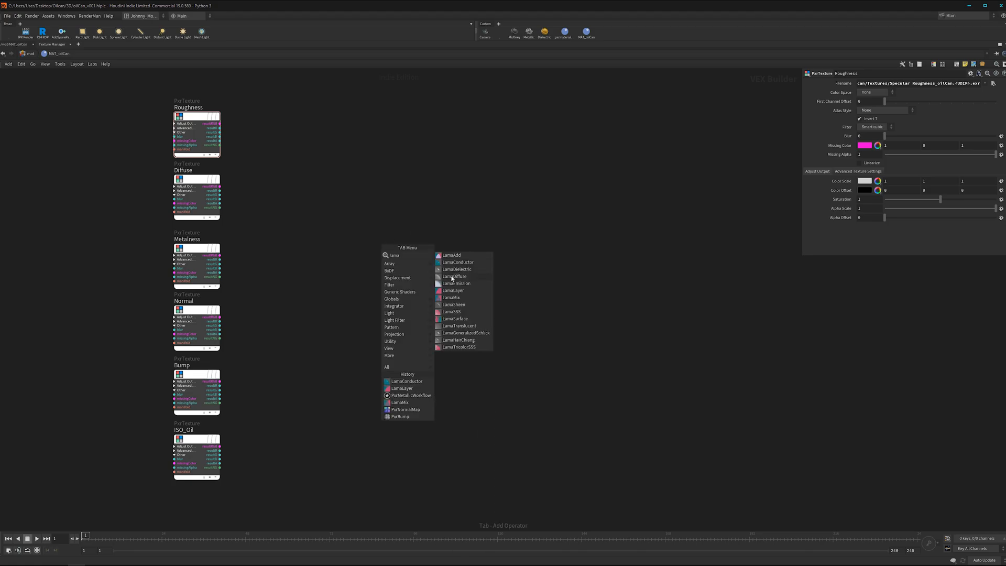
pyautogui.click(453, 277)
pyautogui.write('lama')
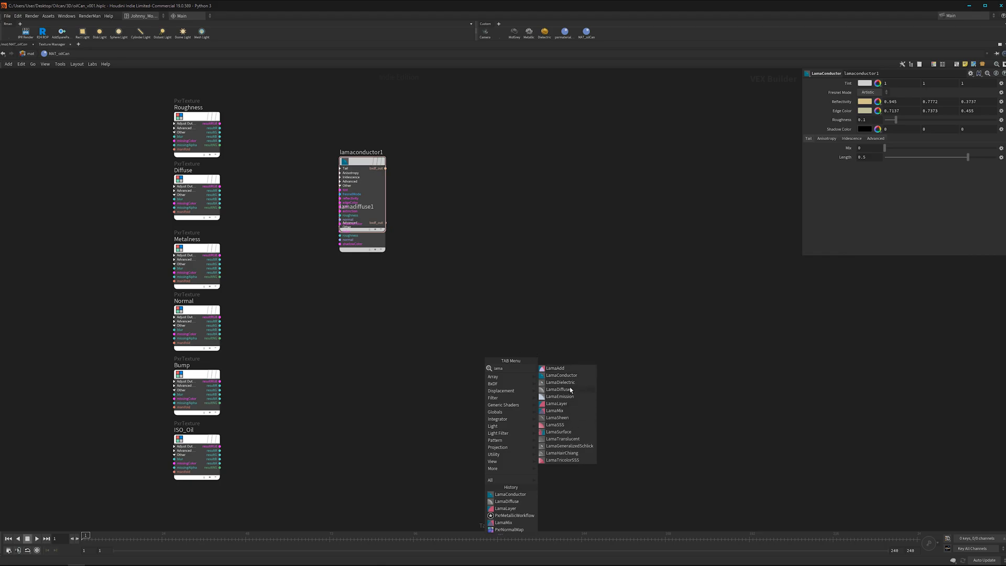
pyautogui.click(560, 383)
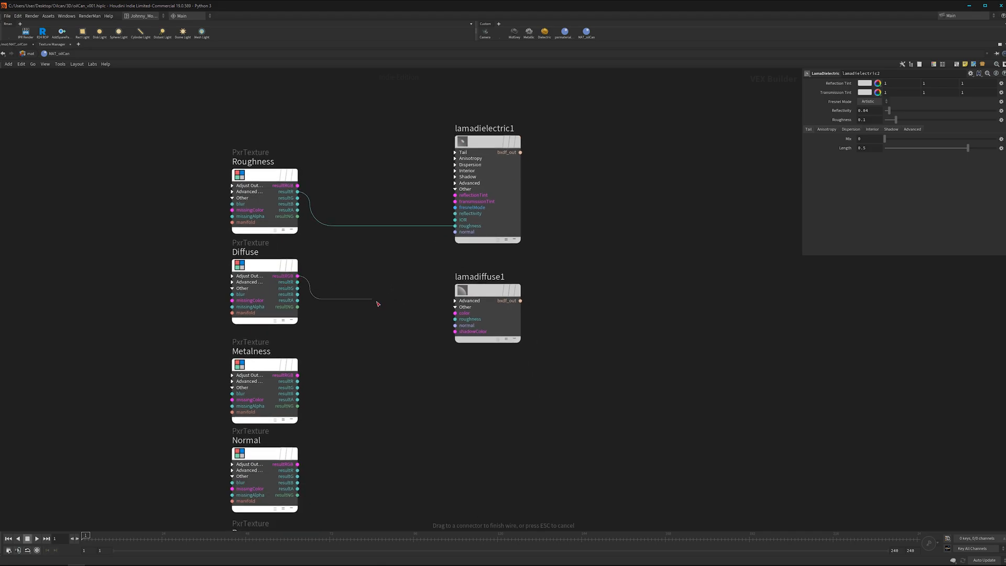
# Add a PxrBump node taking the Bump texture, with scale 0.001
pyautogui.scroll(-3)
pyautogui.write('bump')
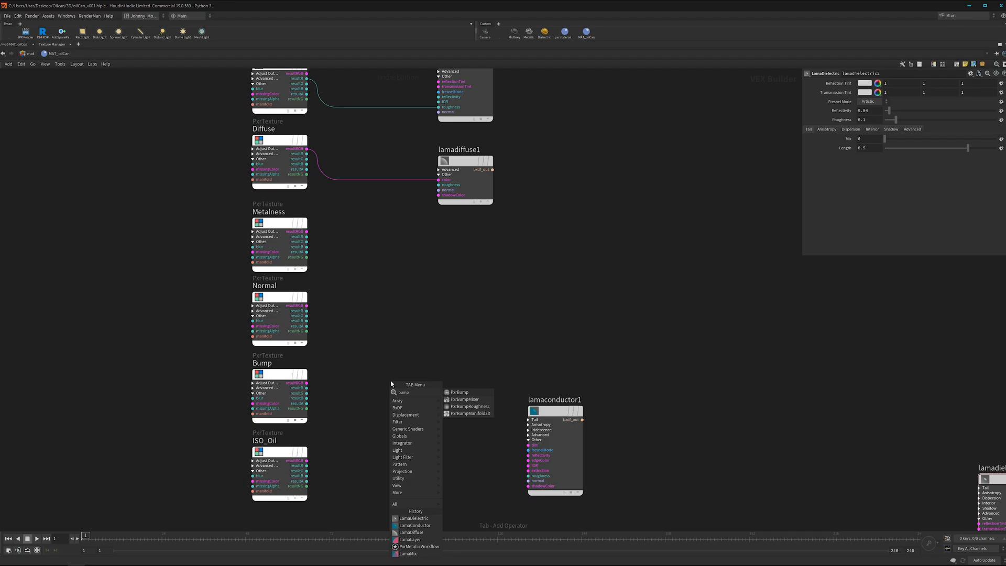
pyautogui.click(459, 393)
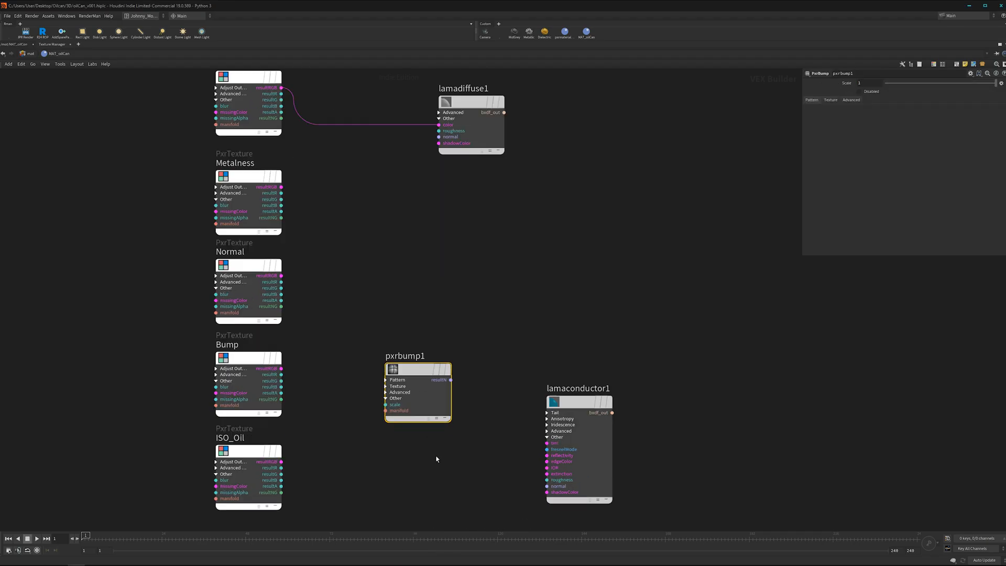
pyautogui.click(830, 100)
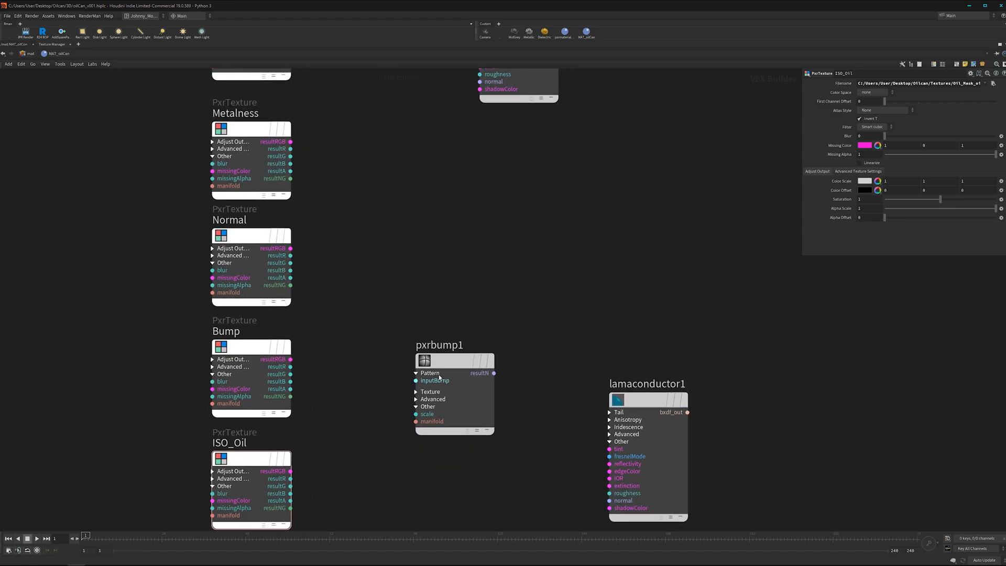
pyautogui.moveTo(298, 369)
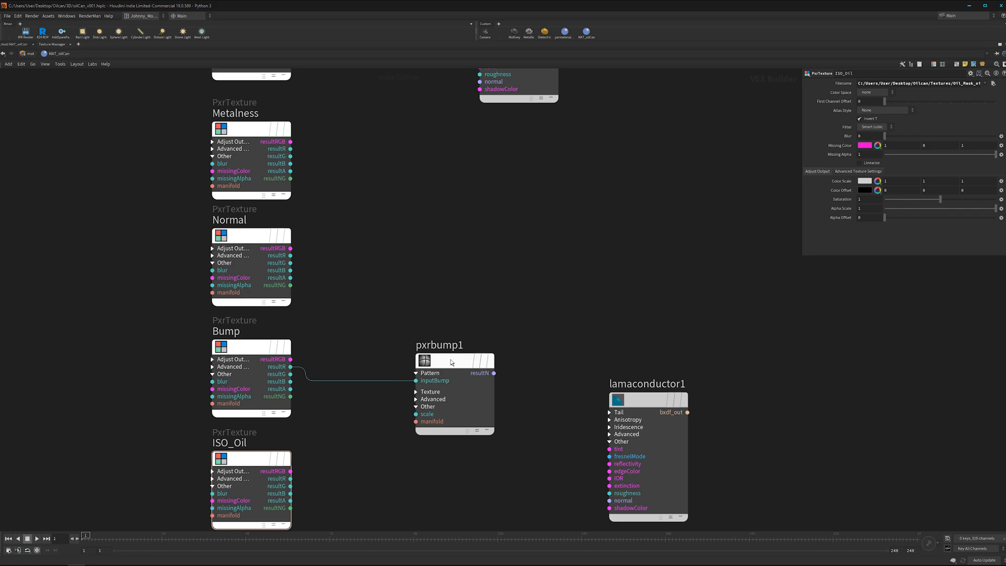
pyautogui.click(449, 345)
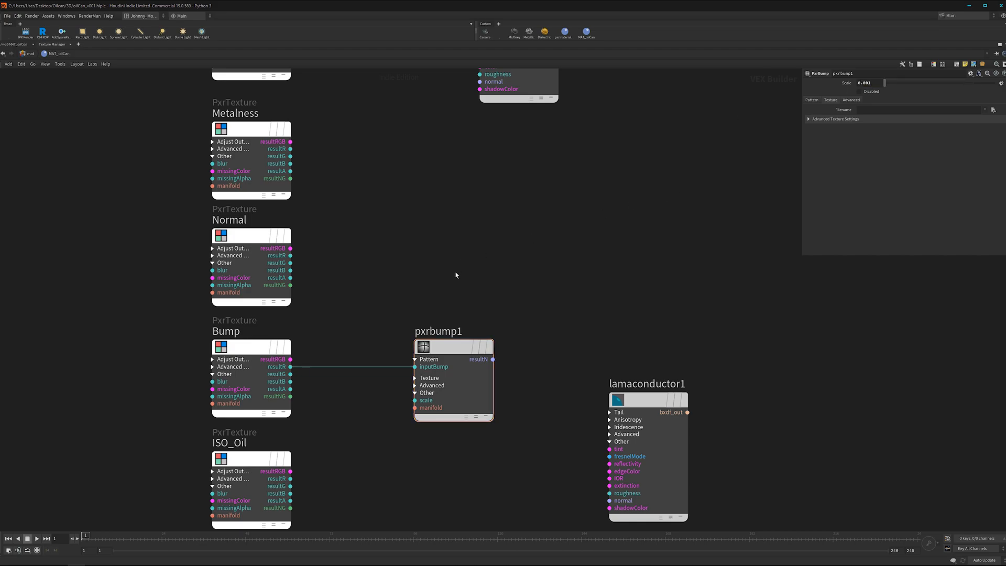
pyautogui.press('tab')
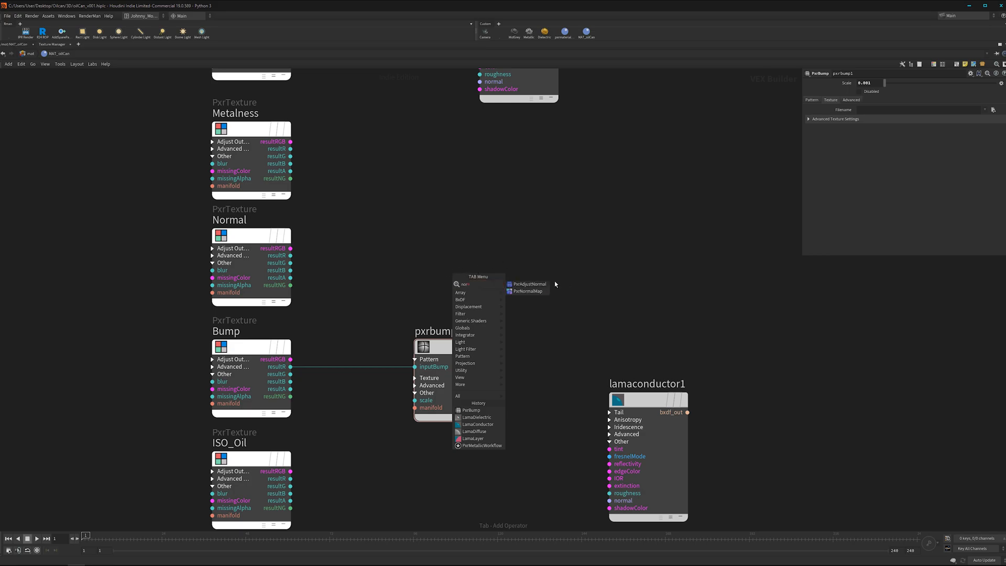
# Add a PxrNormalMap combining the Normal texture with the bump result for the Lama normals
pyautogui.click(529, 283)
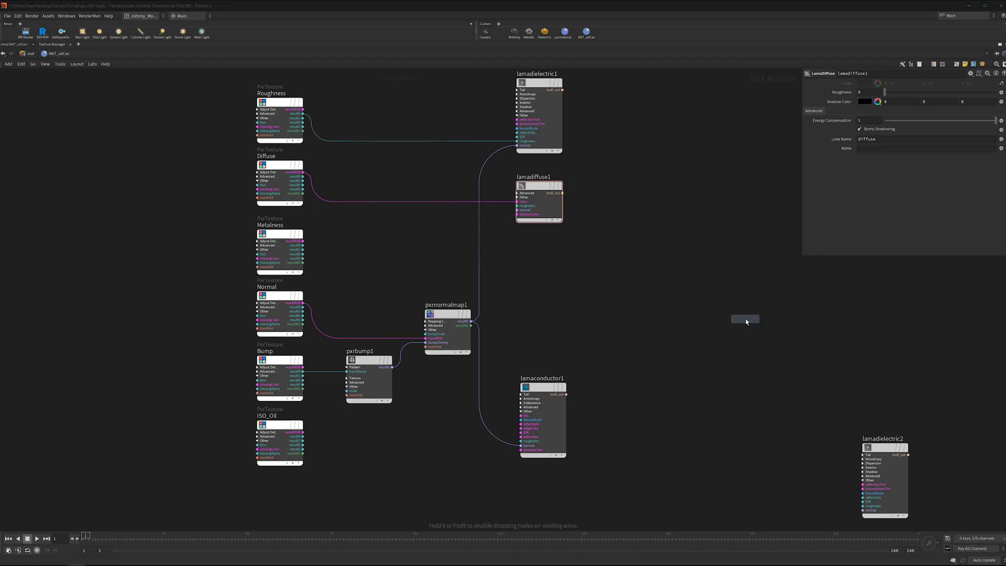
# Add LamaLayer and PxrMetallicWorkflow nodes to drive the conductor's reflectivity and edge colour
pyautogui.press('Tab')
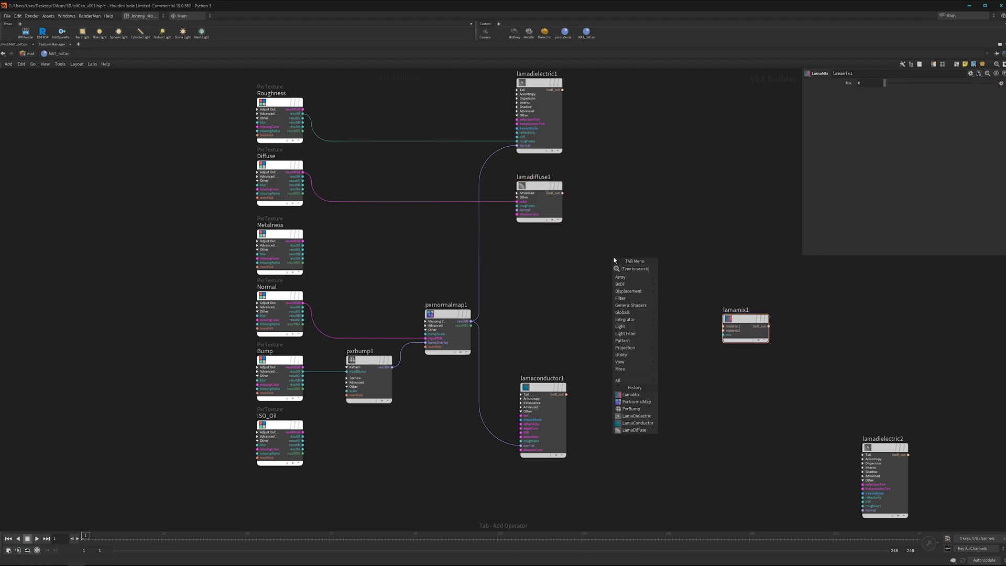
pyautogui.write('layer')
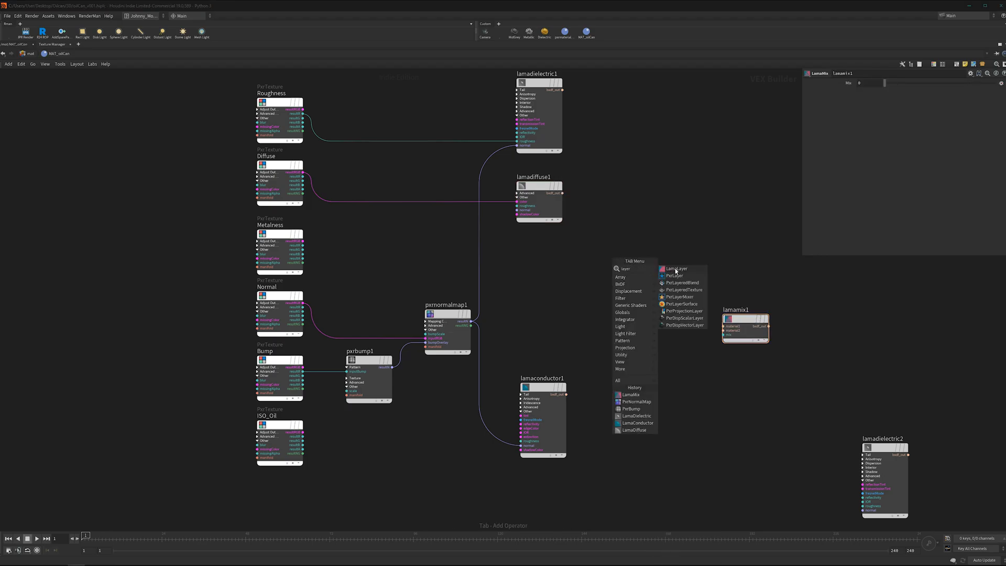
pyautogui.click(675, 268)
pyautogui.write('met')
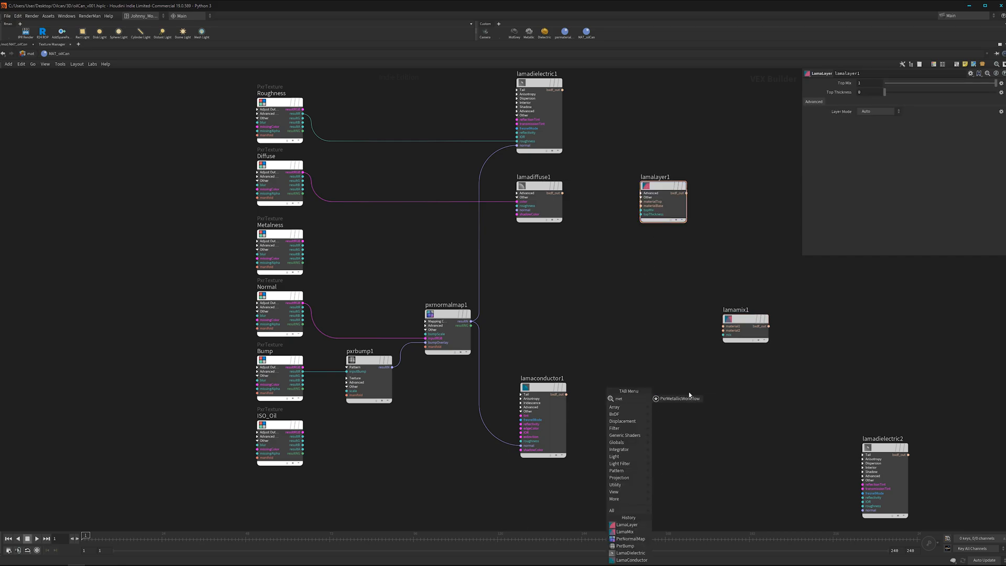
pyautogui.click(675, 399)
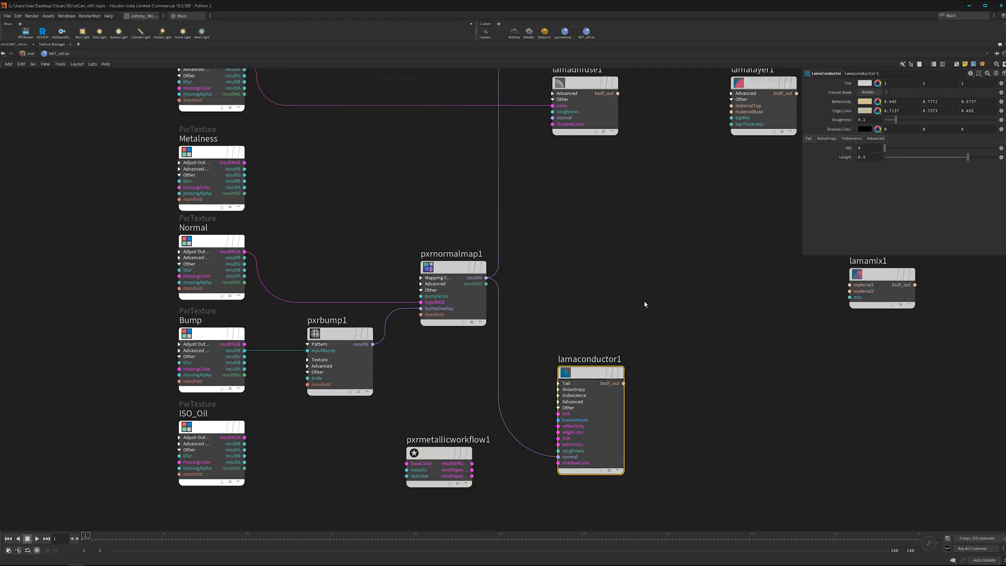
pyautogui.scroll(3)
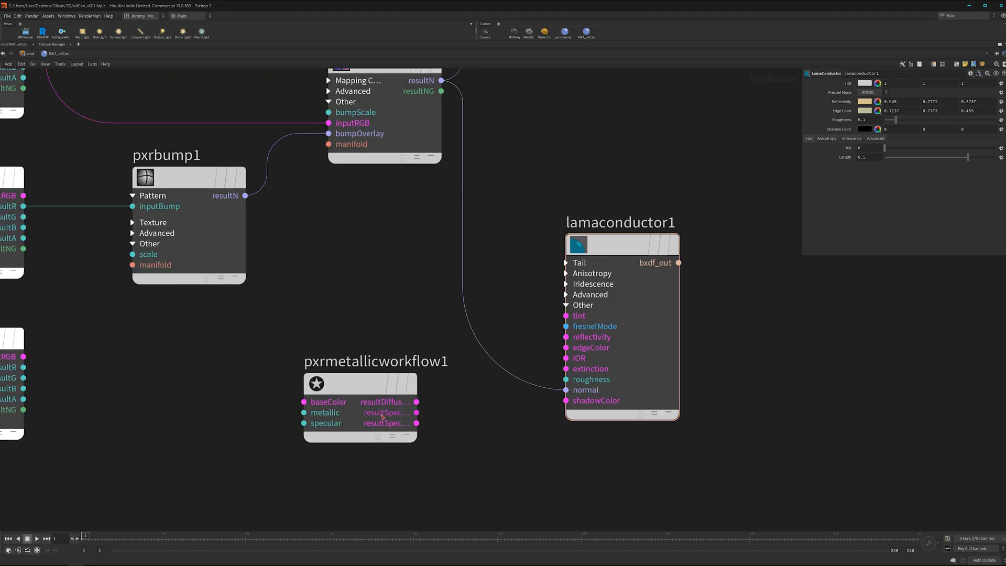
pyautogui.moveTo(386, 412)
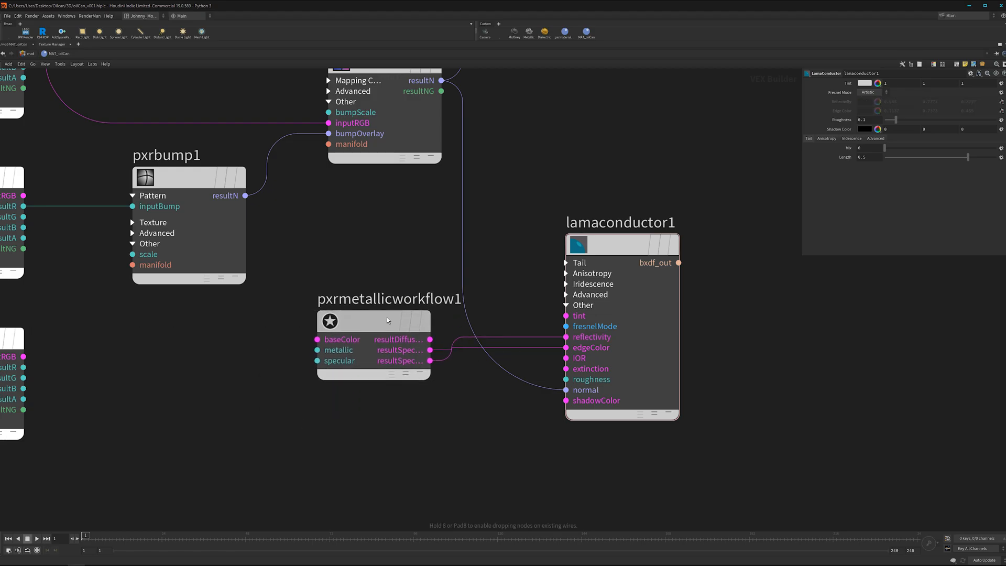
# Layer dielectric over diffuse in lamalayer1 and mix it with lamaconductor1 via the Metalness texture
pyautogui.scroll(-3)
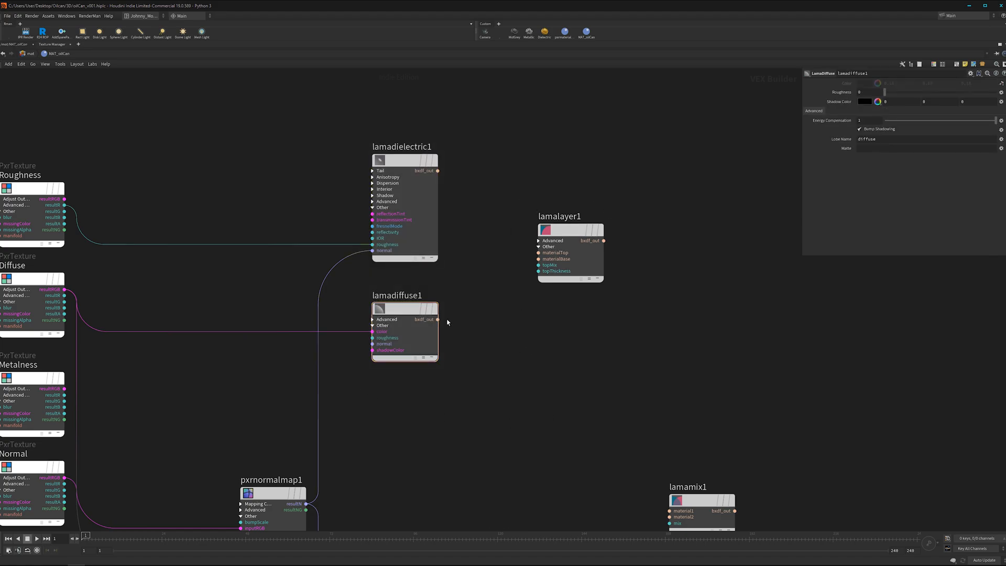
pyautogui.click(404, 332)
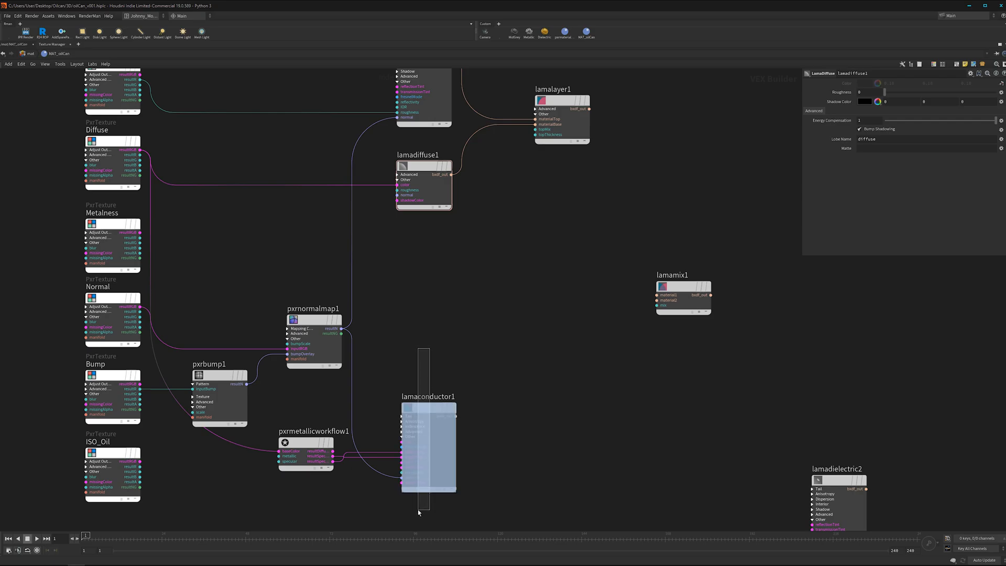
pyautogui.click(427, 443)
pyautogui.write('lama')
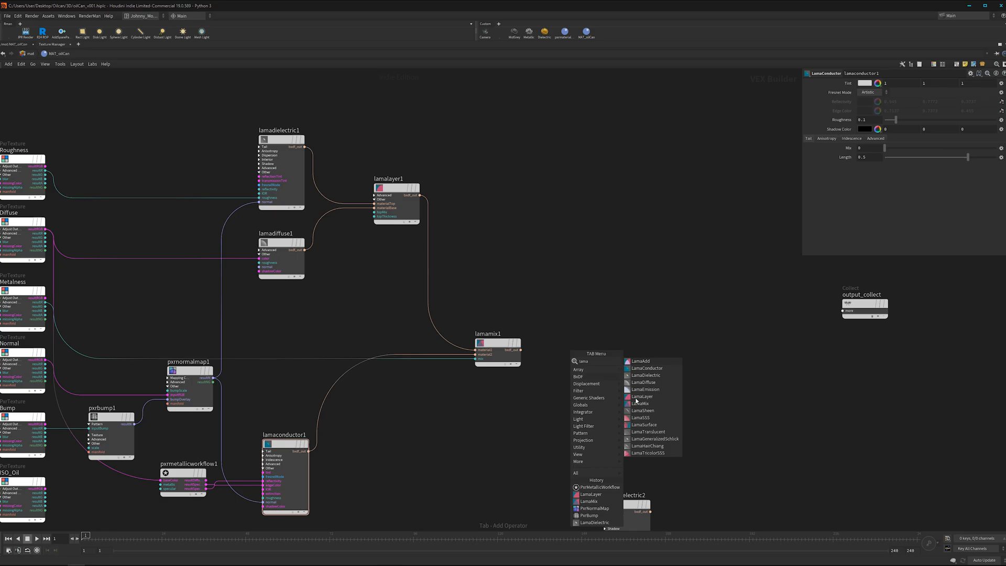
# Add a LamaSurface feeding output_collect and render the rusty oil can on wood
pyautogui.click(644, 425)
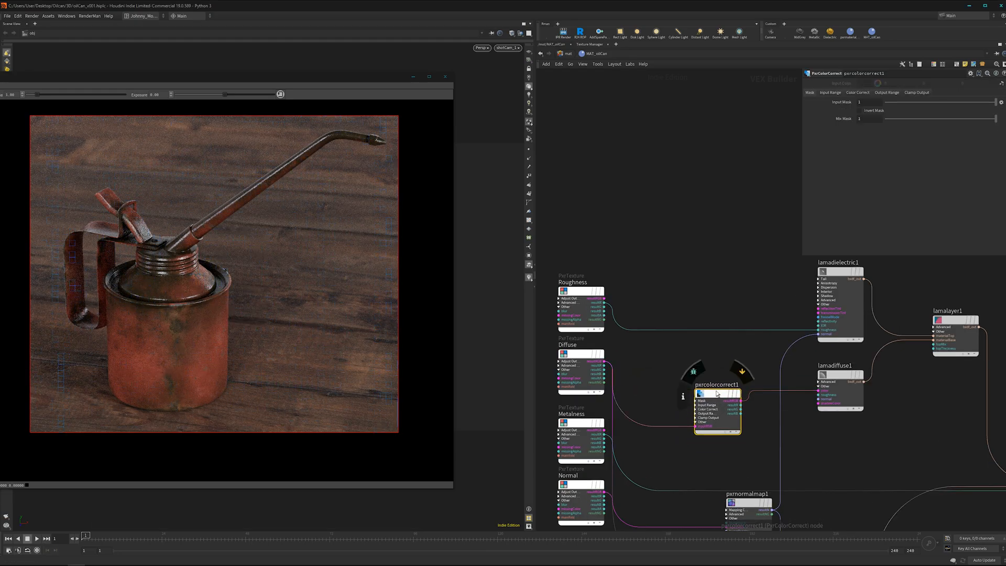
# Set pxrcolorcorrect1 to exposure 0.2 and HSV saturation 1.1
pyautogui.click(858, 92)
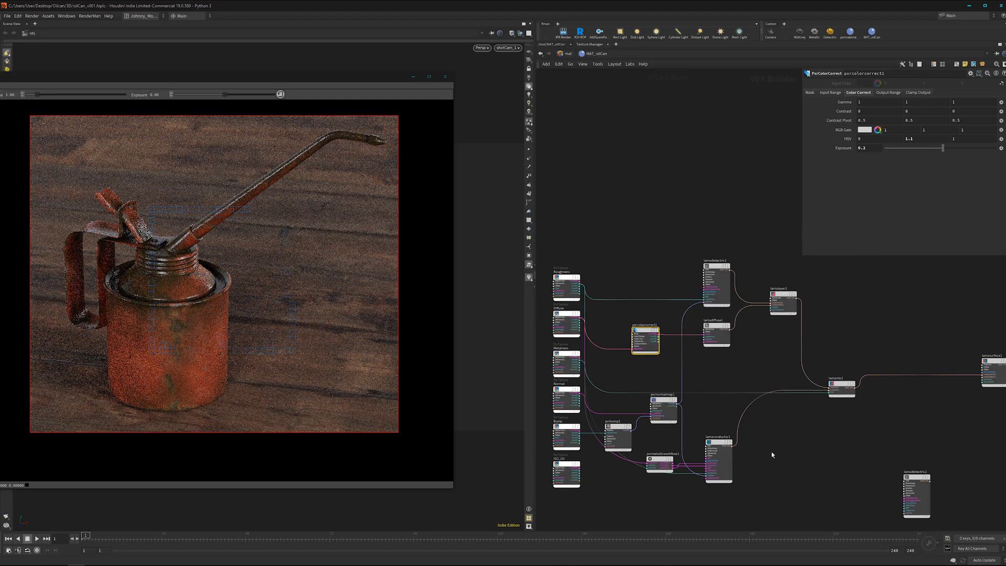
pyautogui.scroll(-3)
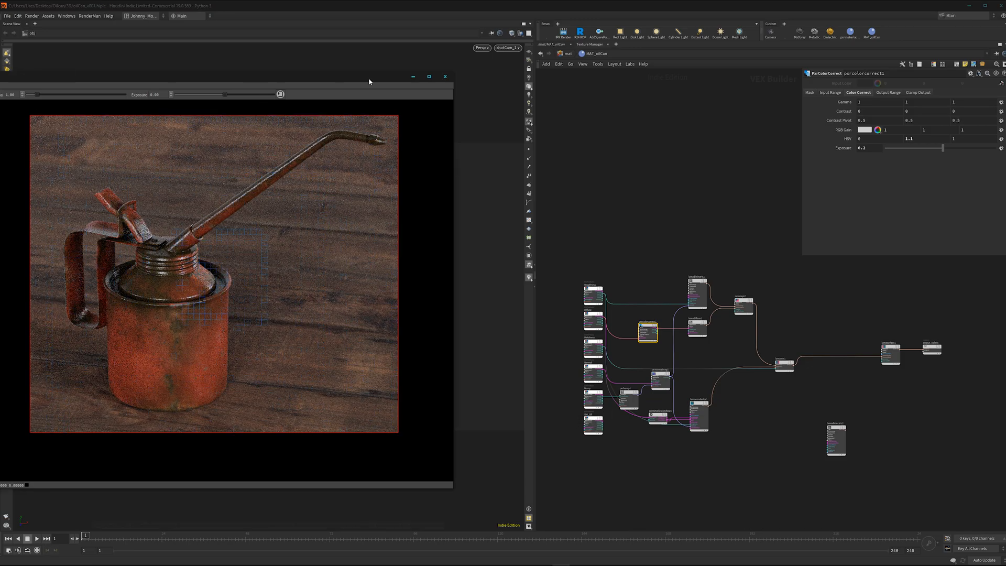
# Wire lamamix1 into lamasurface1 and search the node list for layer shaders
pyautogui.click(445, 76)
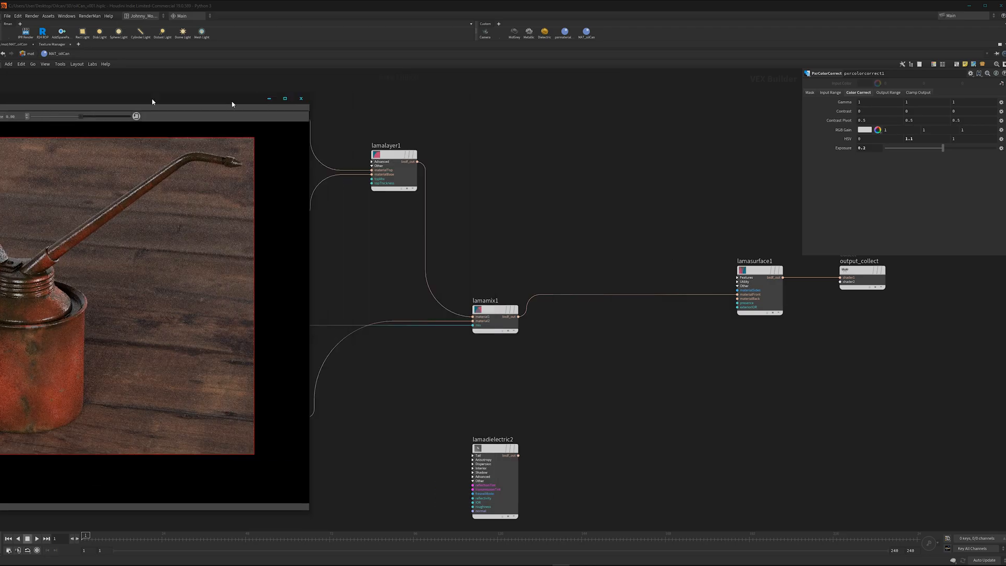
pyautogui.click(300, 98)
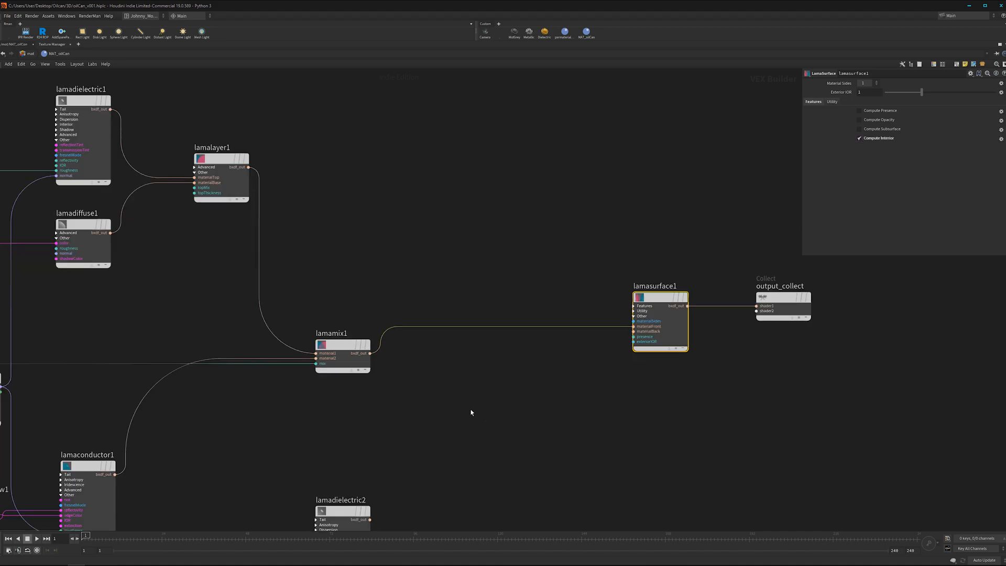
pyautogui.moveTo(484, 388)
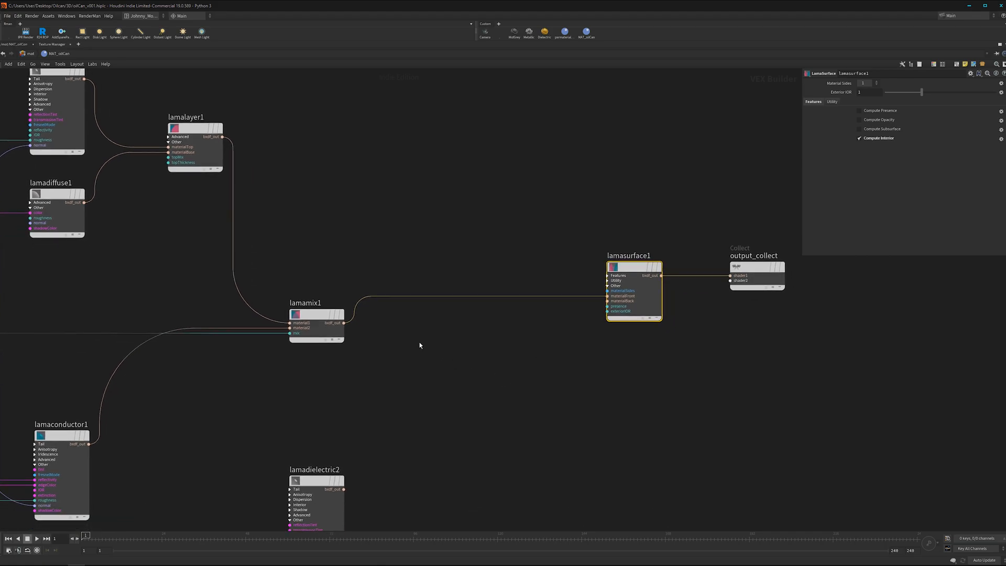
pyautogui.moveTo(521, 392)
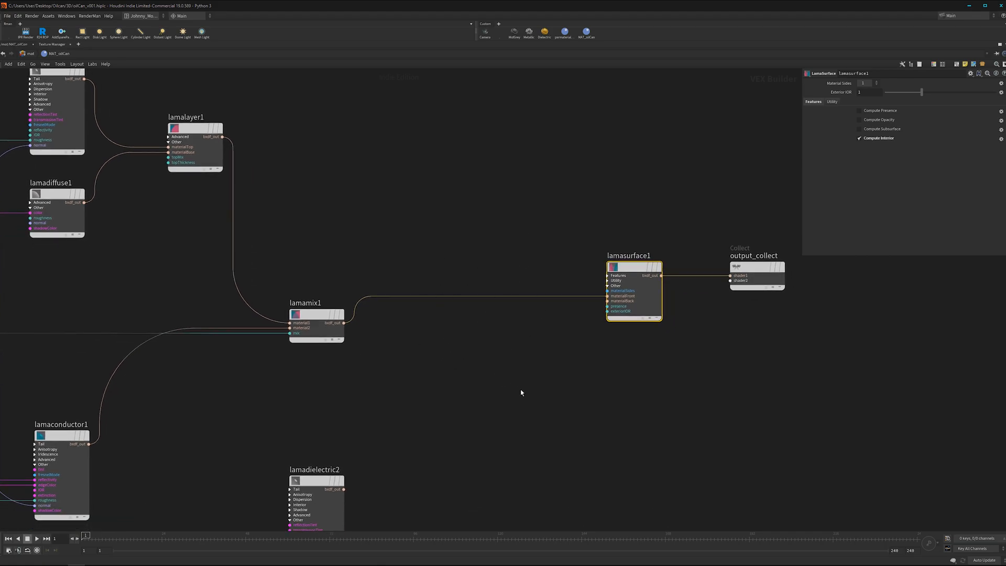
pyautogui.moveTo(534, 446)
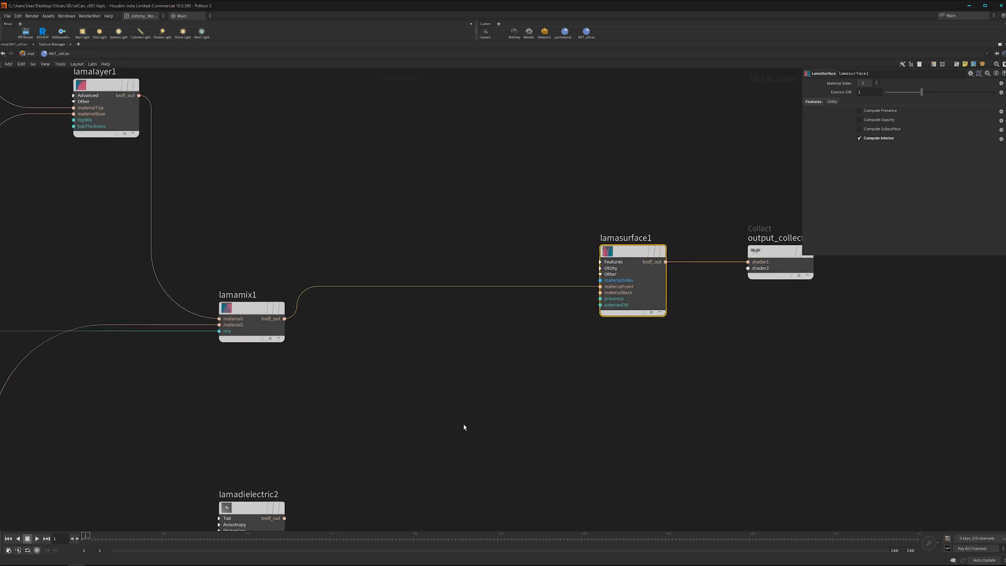
pyautogui.moveTo(484, 430)
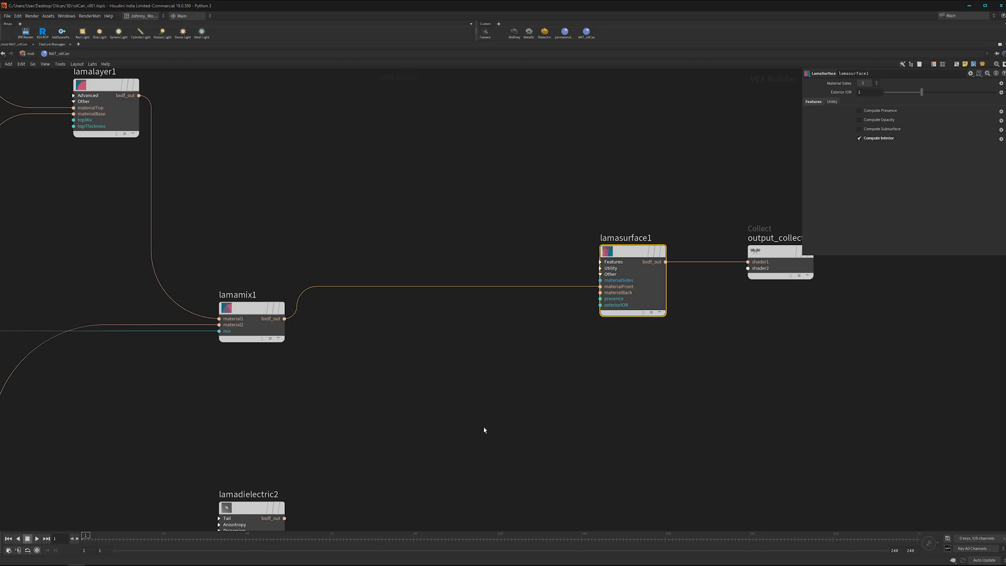
pyautogui.press('Tab')
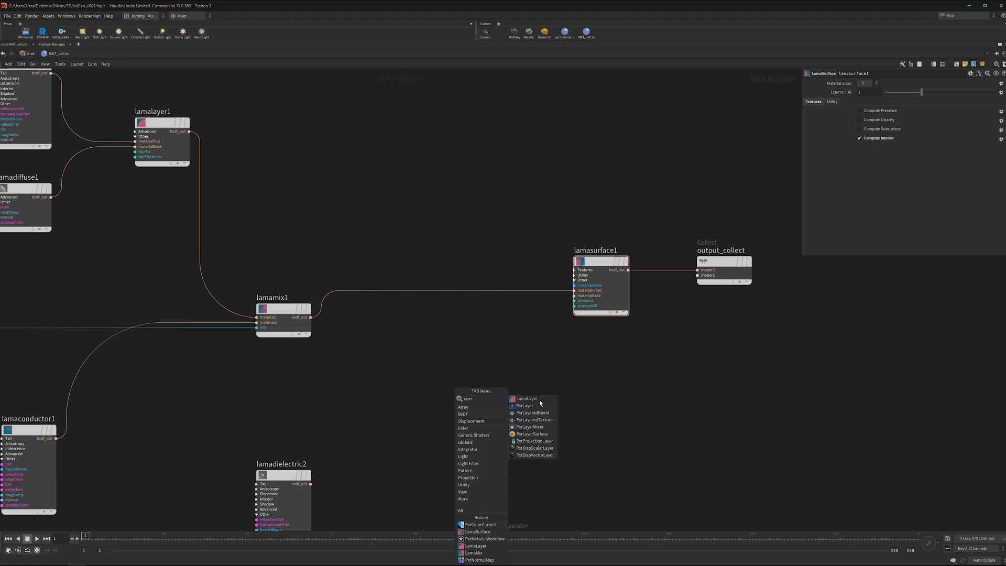
# Insert lamalayer2 between lamamix1 and lamasurface1 with lamadielectric2 on top, thickness 0.2
pyautogui.click(526, 399)
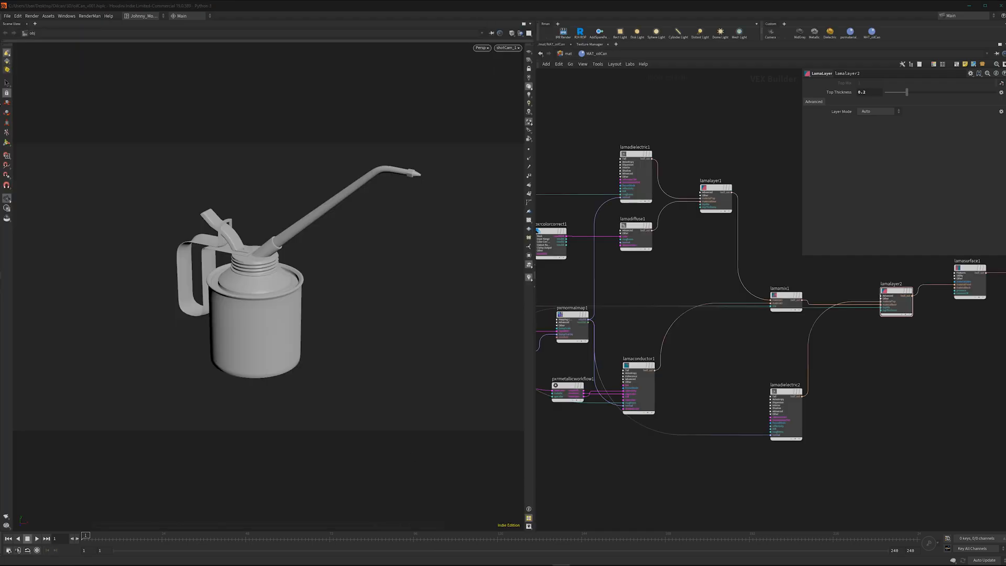
# Start a live RenderMan render of the oil can with lamadielectric2's parameters shown
pyautogui.click(561, 32)
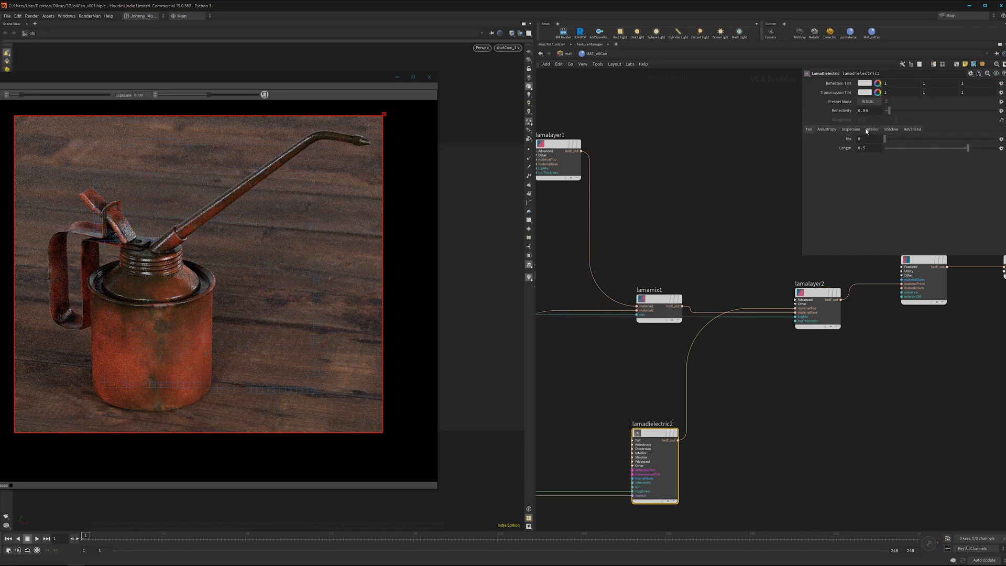
# Set lamadielectric2's interior Absorption Color to a brownish orange for a warm rusty tint
pyautogui.click(872, 129)
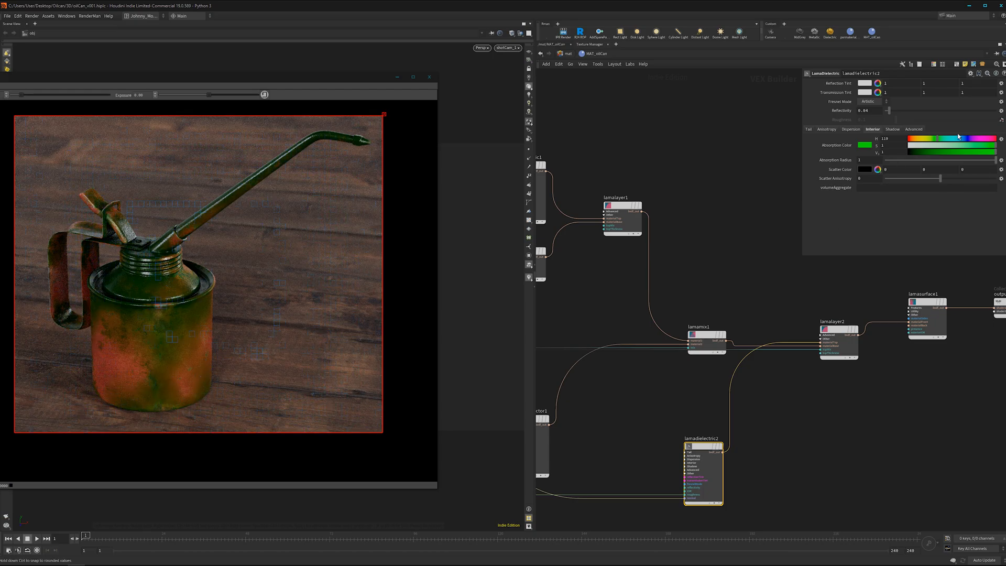
pyautogui.click(944, 138)
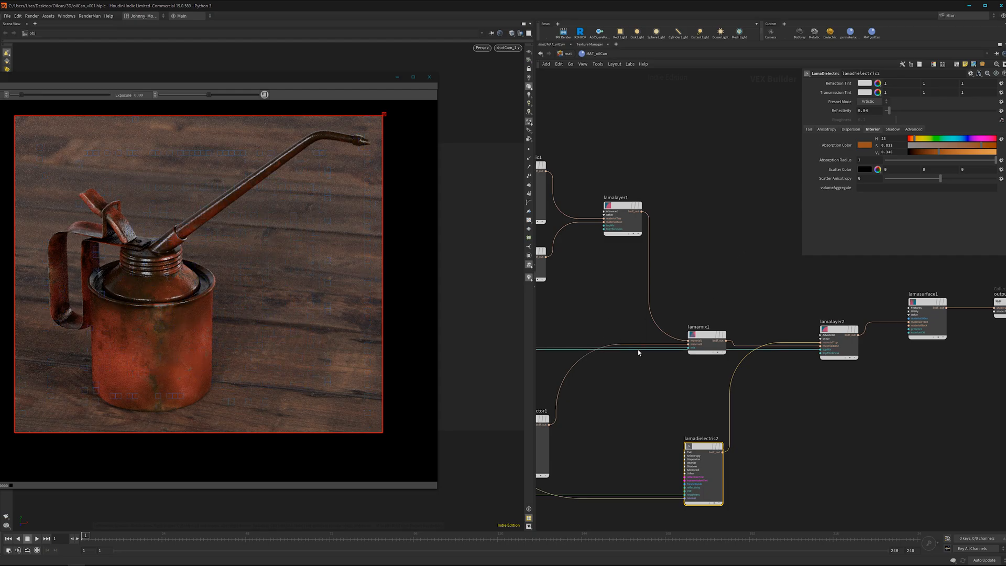
pyautogui.moveTo(643, 405)
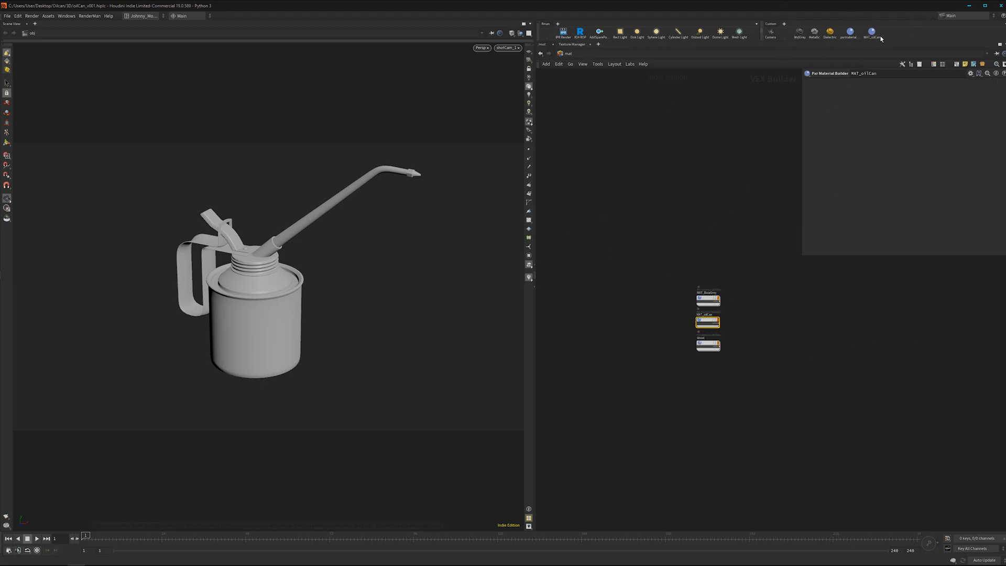
# Bring up the options for the oil can shelf tool
pyautogui.rightClick(850, 32)
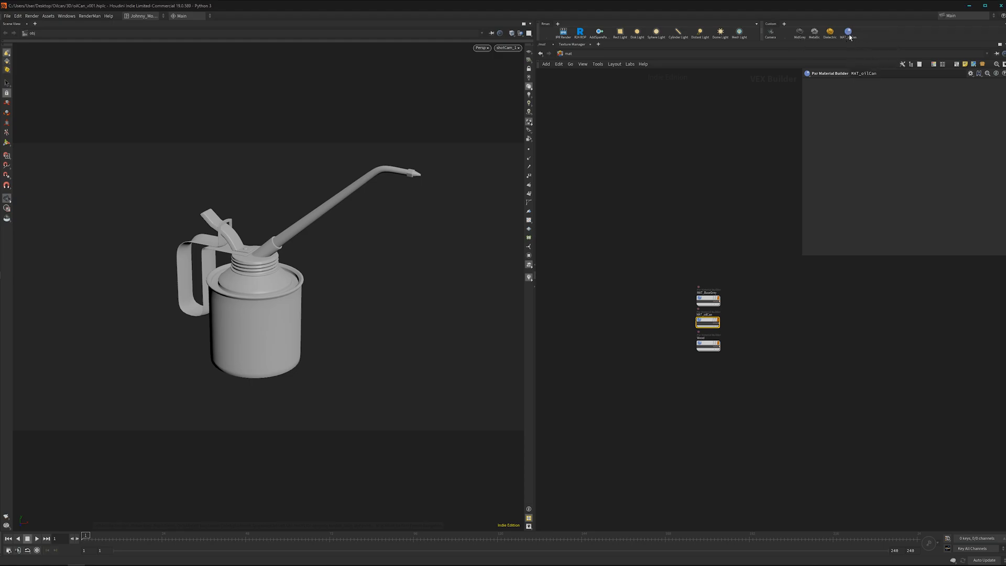
pyautogui.moveTo(832, 57)
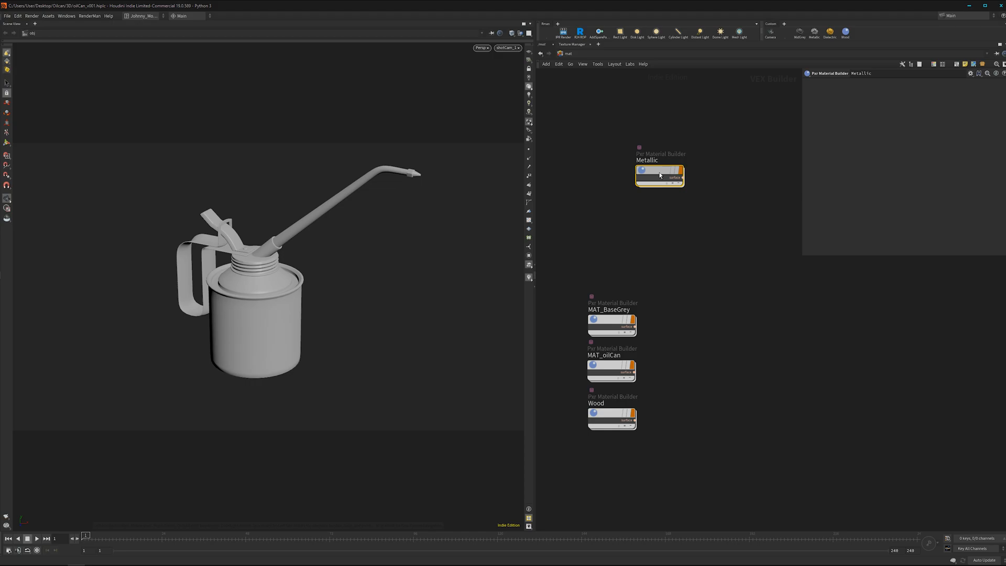
# Delete the extra Metallic material builder from the material network
pyautogui.doubleClick(660, 174)
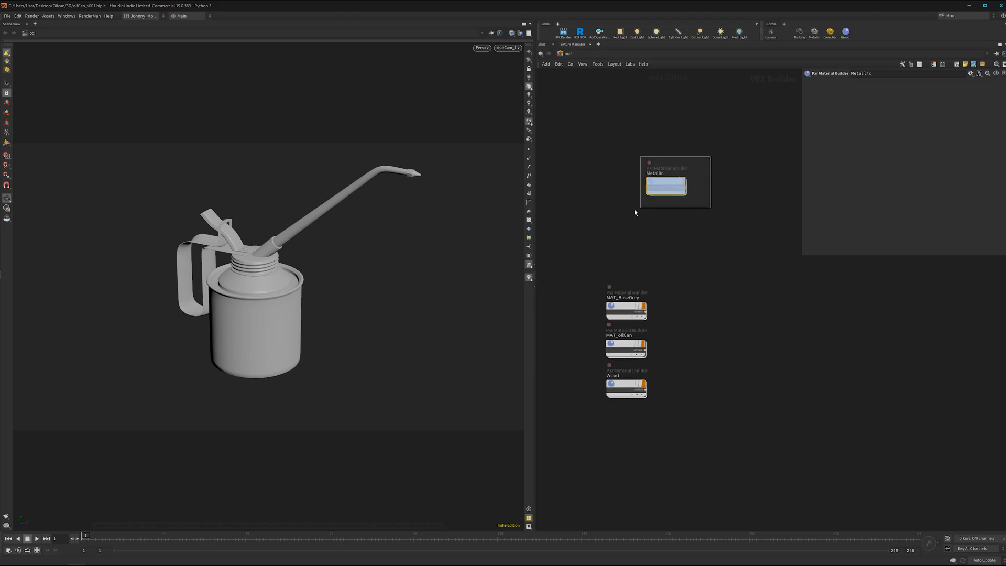
pyautogui.press('Delete')
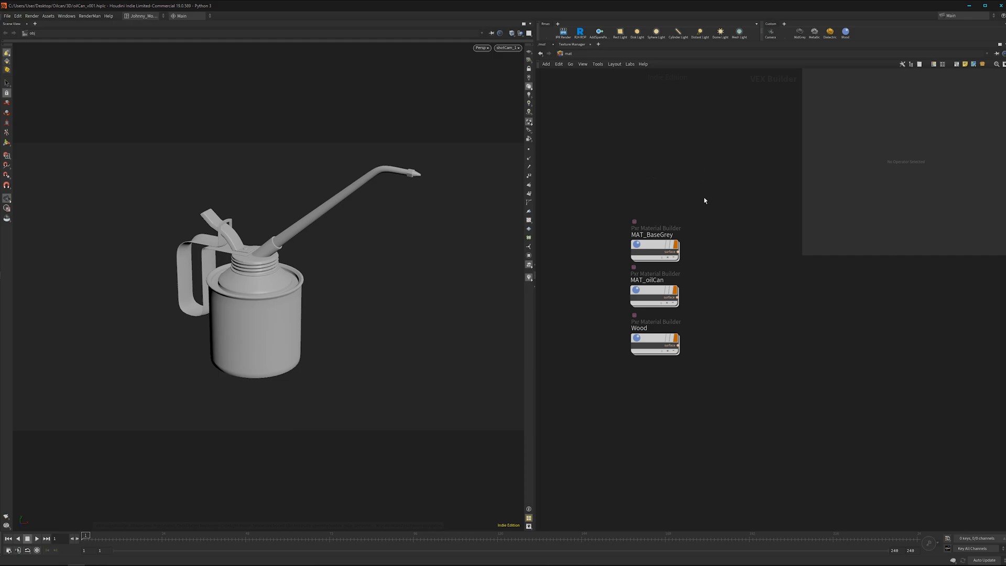
pyautogui.moveTo(656, 397)
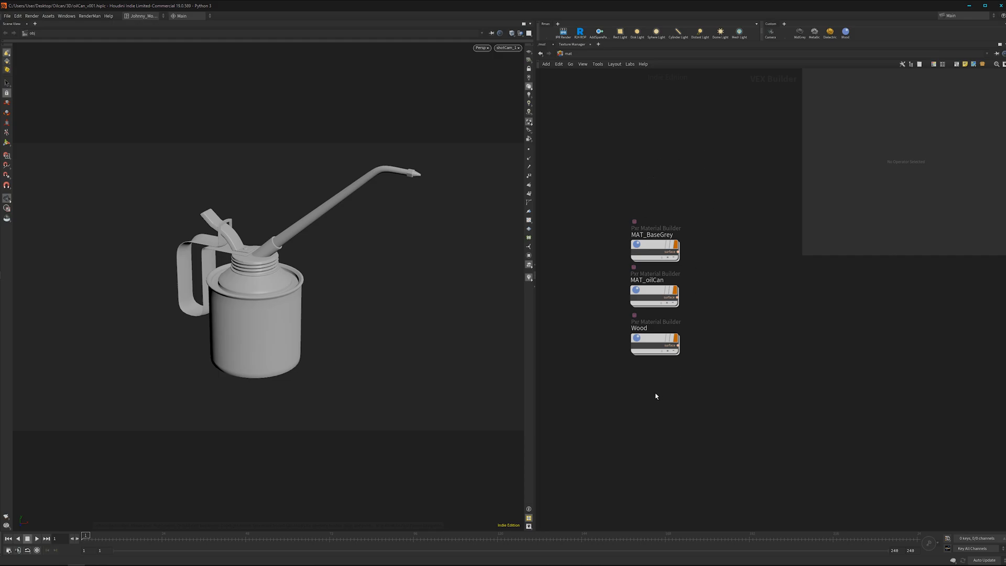
pyautogui.moveTo(631, 187)
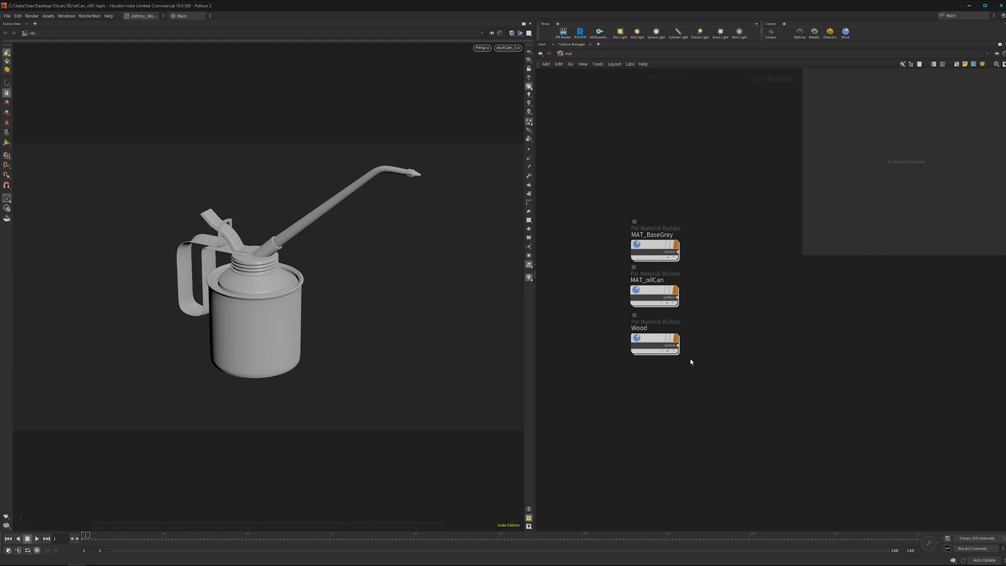
pyautogui.moveTo(711, 370)
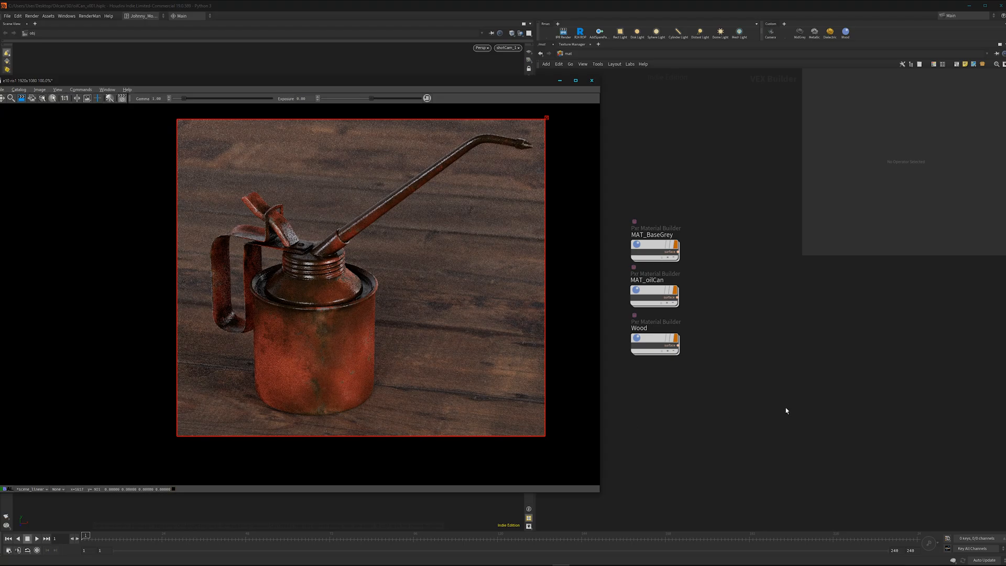
pyautogui.moveTo(667, 392)
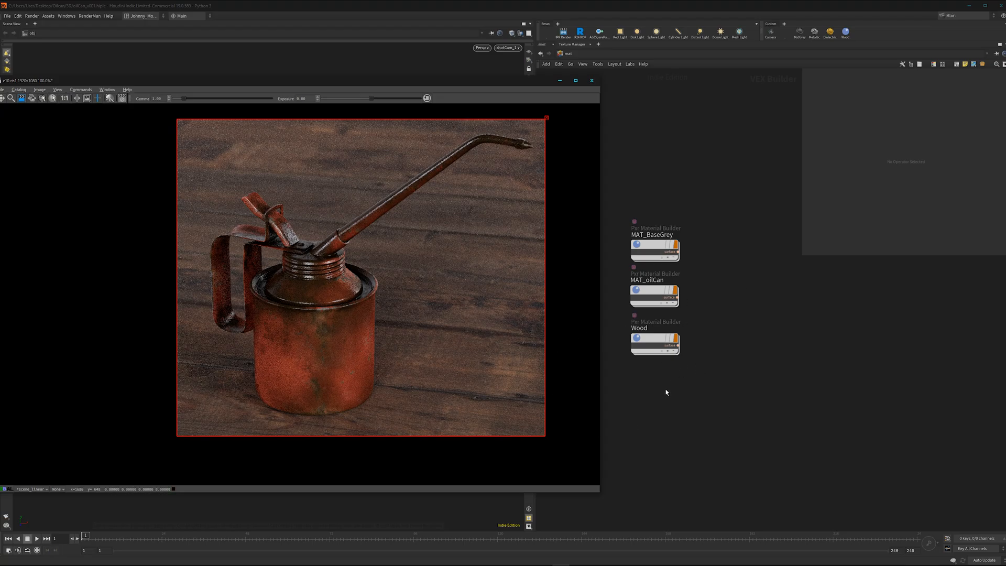
# Select the MAT_BaseGrey material beside the rusty oil can render
pyautogui.click(654, 249)
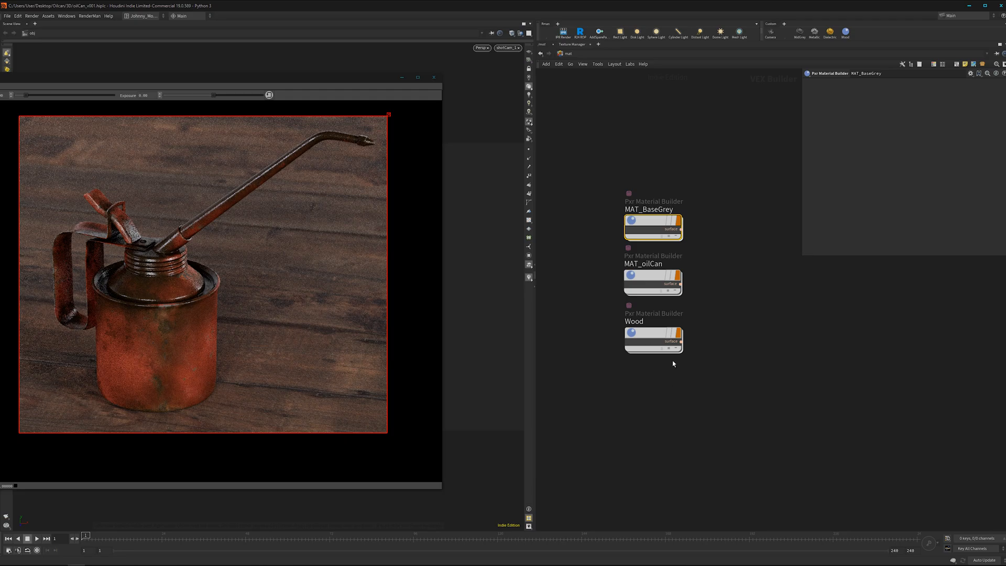
pyautogui.moveTo(487, 343)
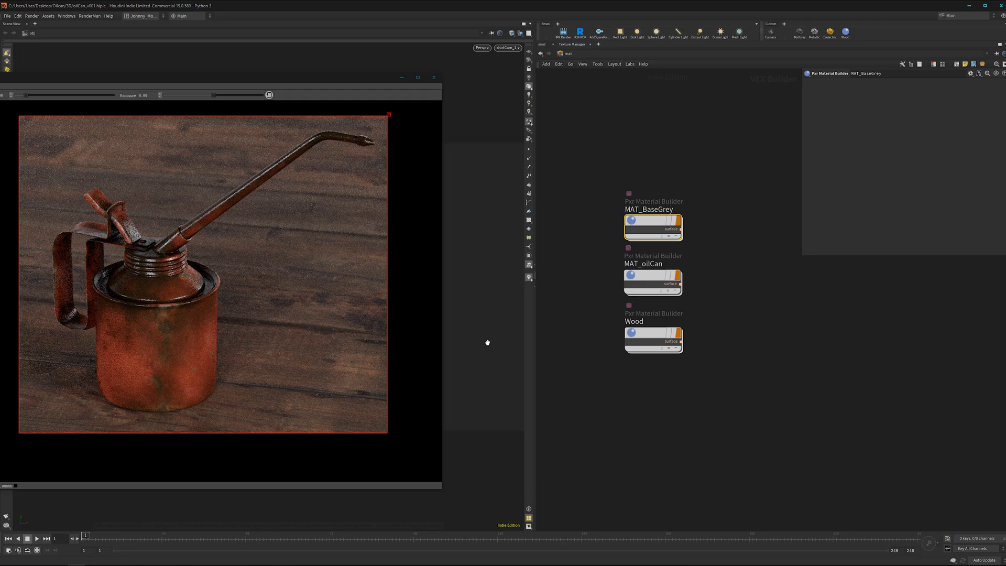
# Dive into the Wood material to view its texture and Lama shader network
pyautogui.click(650, 338)
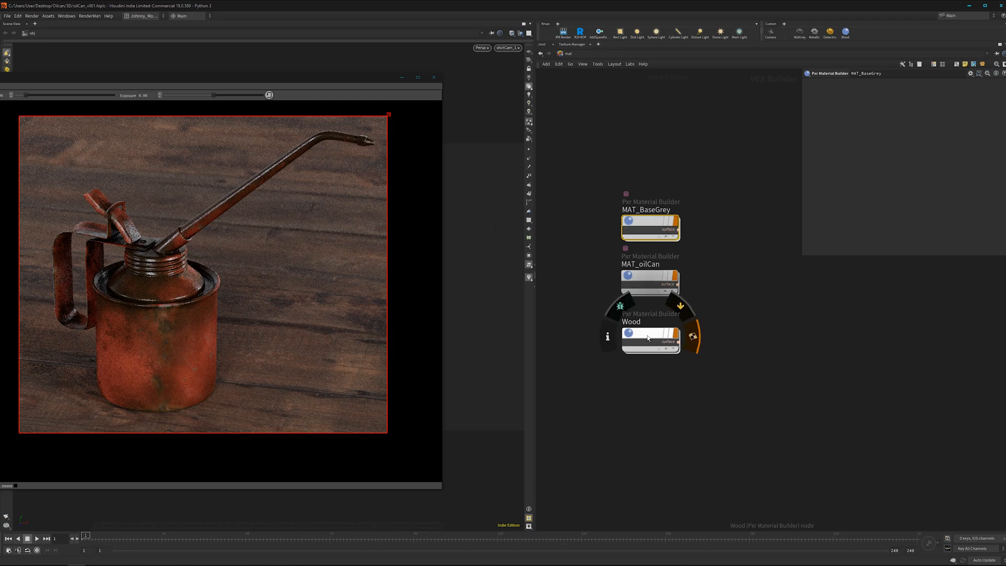
pyautogui.doubleClick(649, 338)
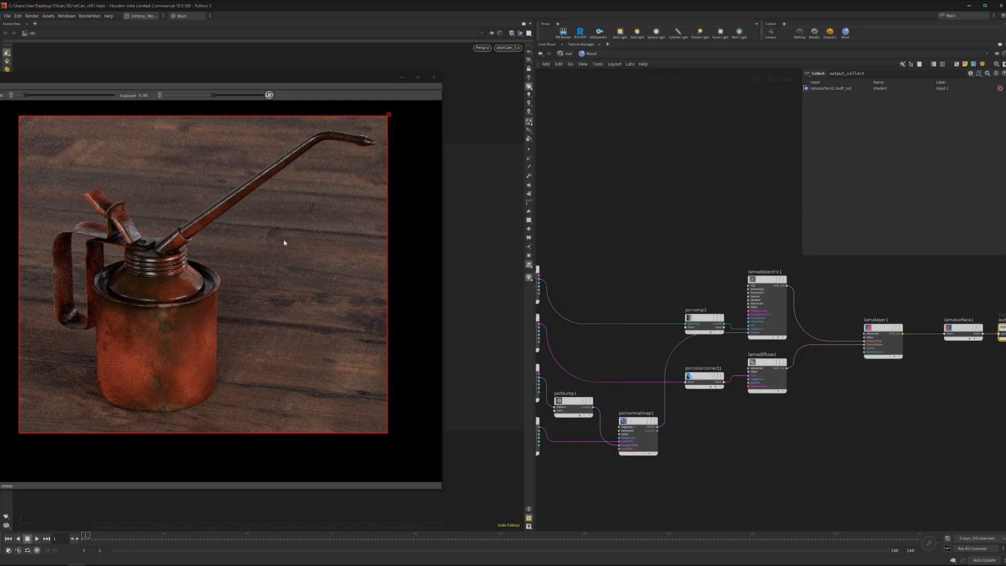
pyautogui.moveTo(339, 326)
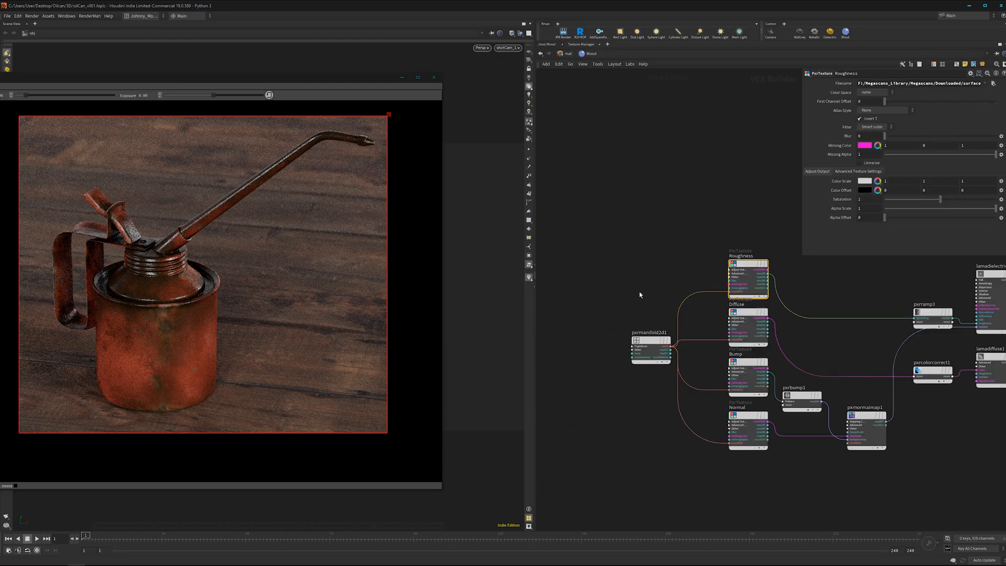
pyautogui.click(650, 347)
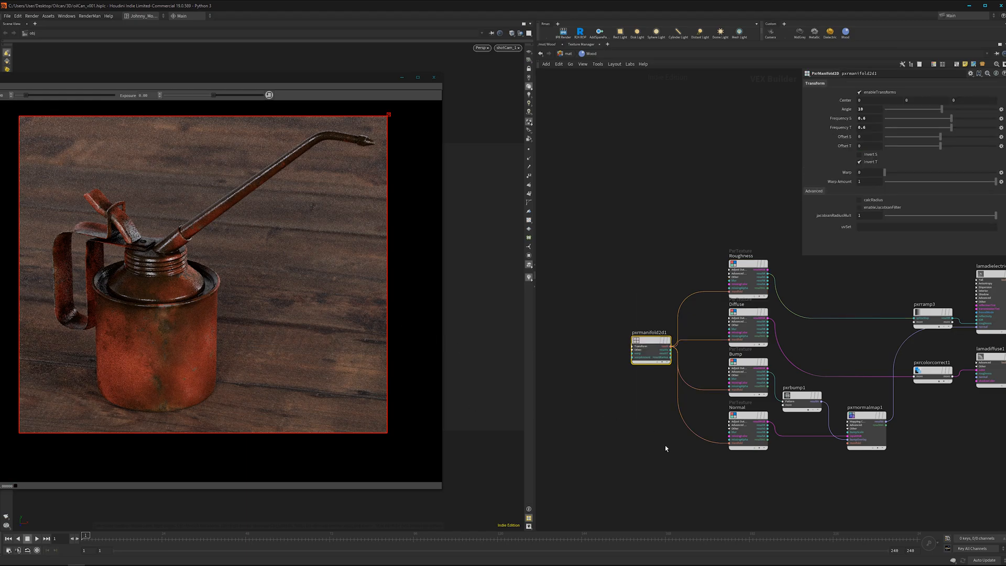
pyautogui.scroll(-3)
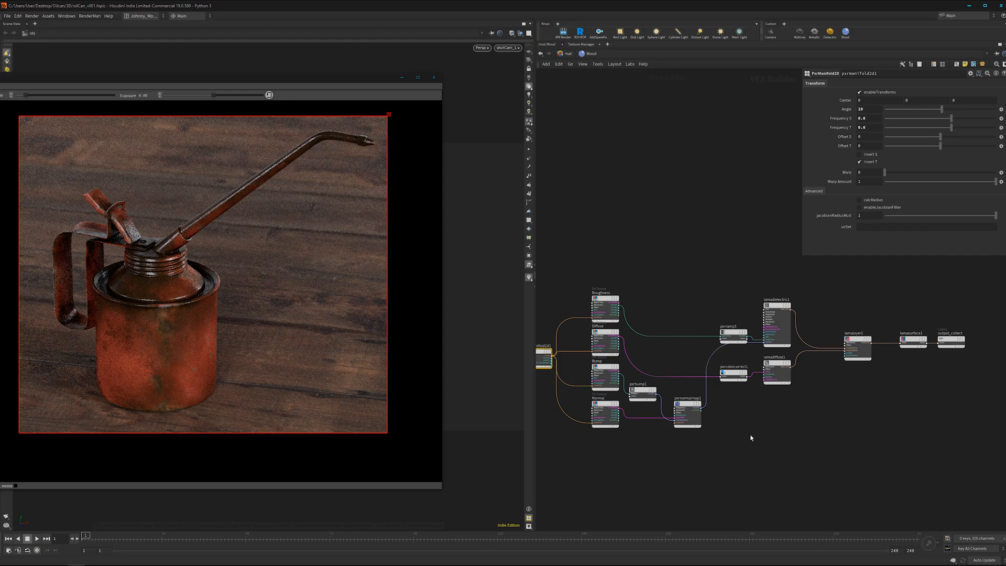
pyautogui.moveTo(749, 388)
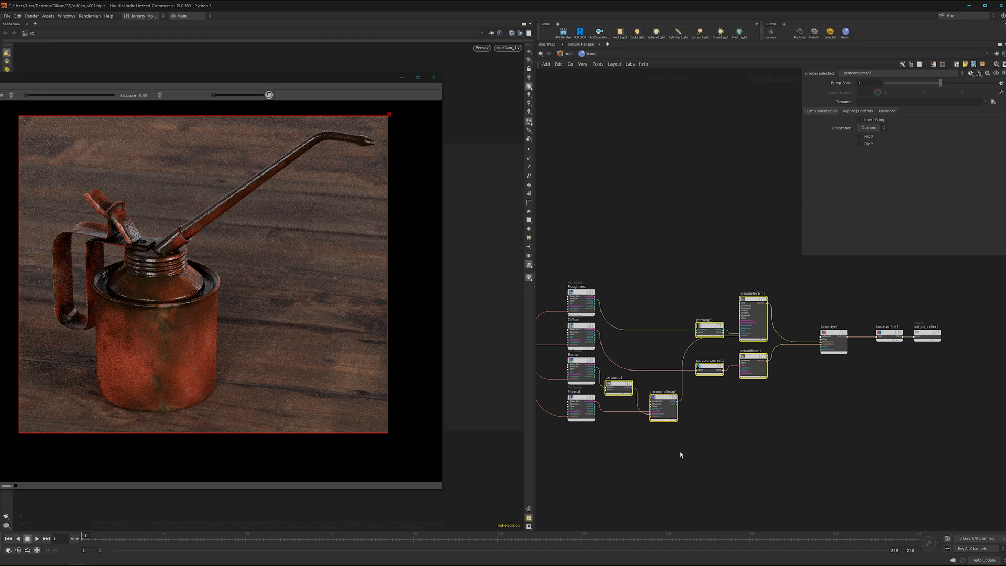
pyautogui.moveTo(646, 462)
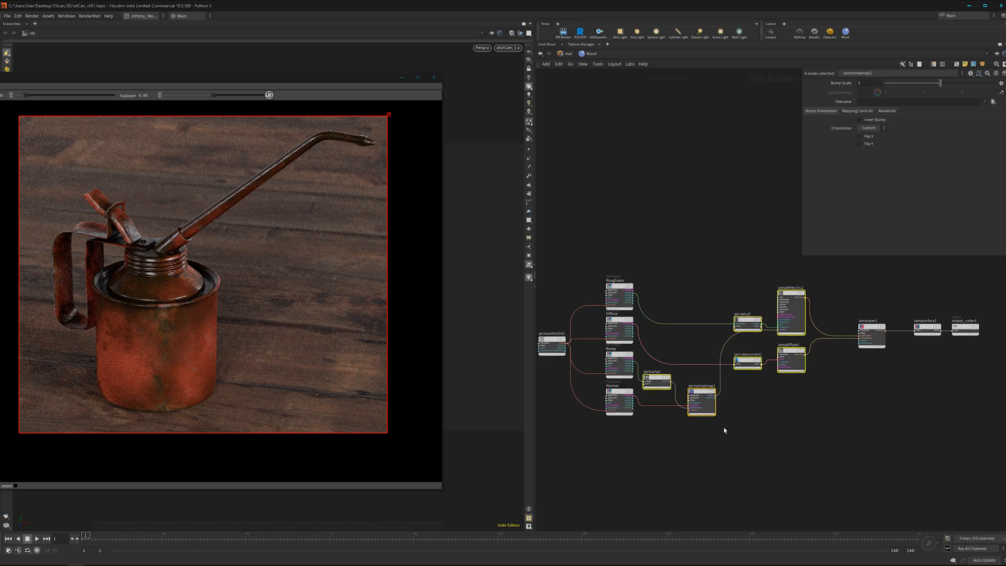
pyautogui.moveTo(737, 432)
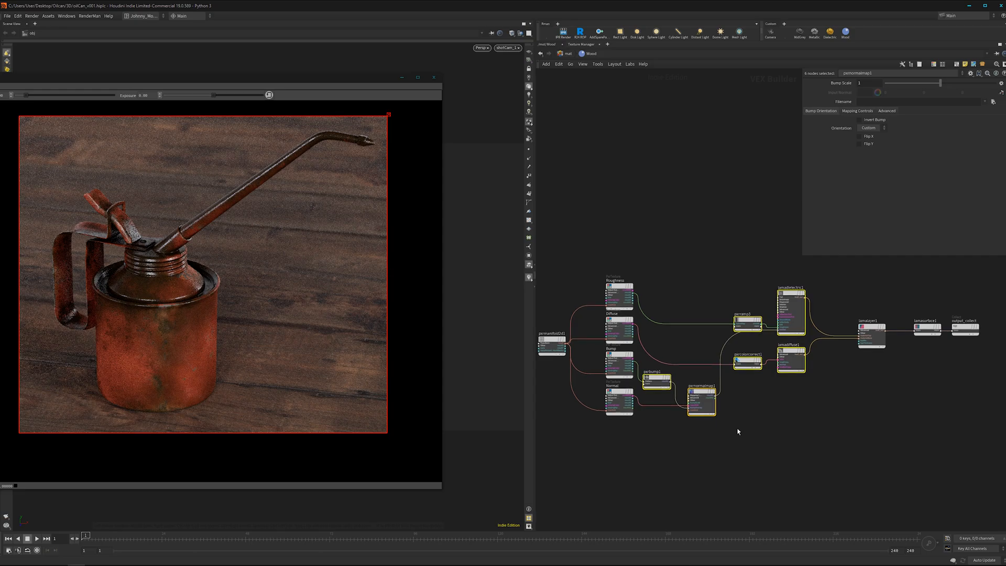